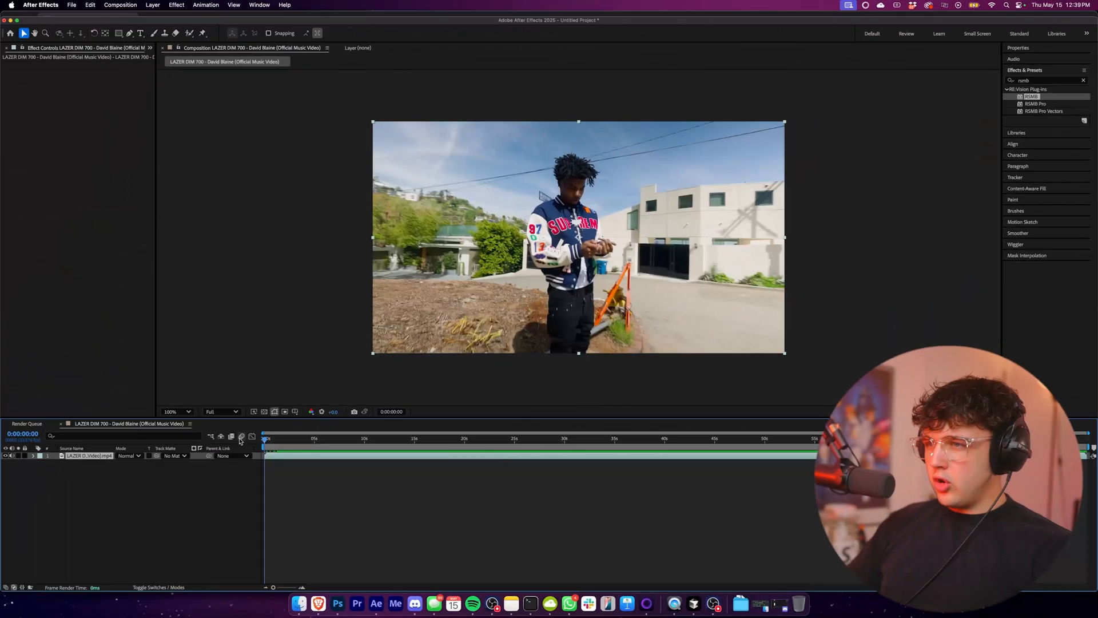
pyautogui.moveTo(402, 438)
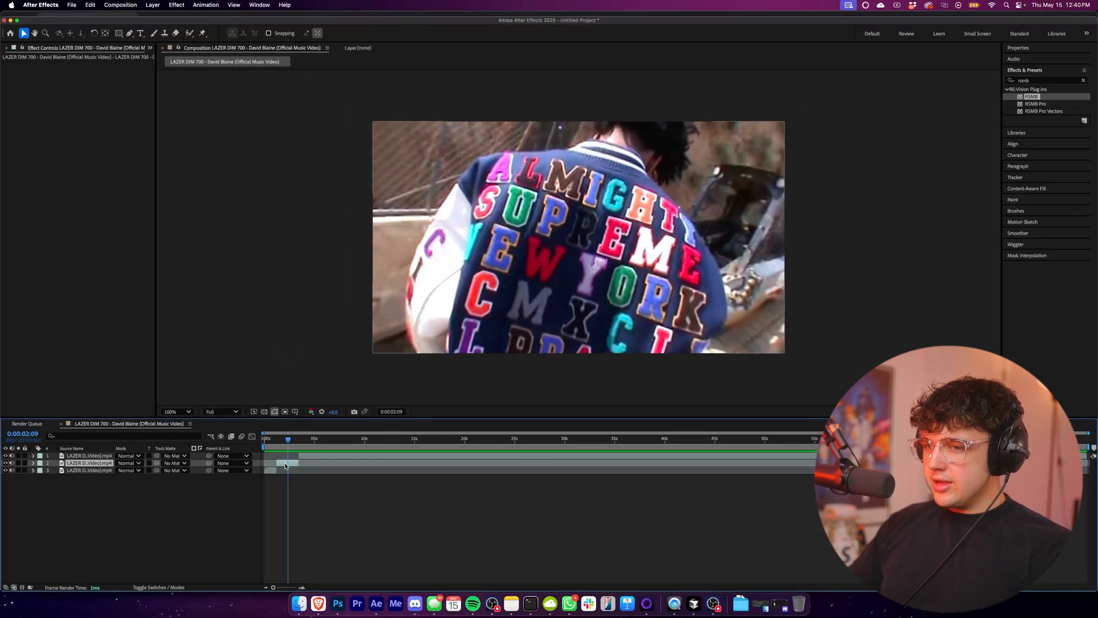
# - Apply Sapphire S_RandomEdits to the selected short middle clip segment
pyautogui.click(578, 236)
pyautogui.write('s_')
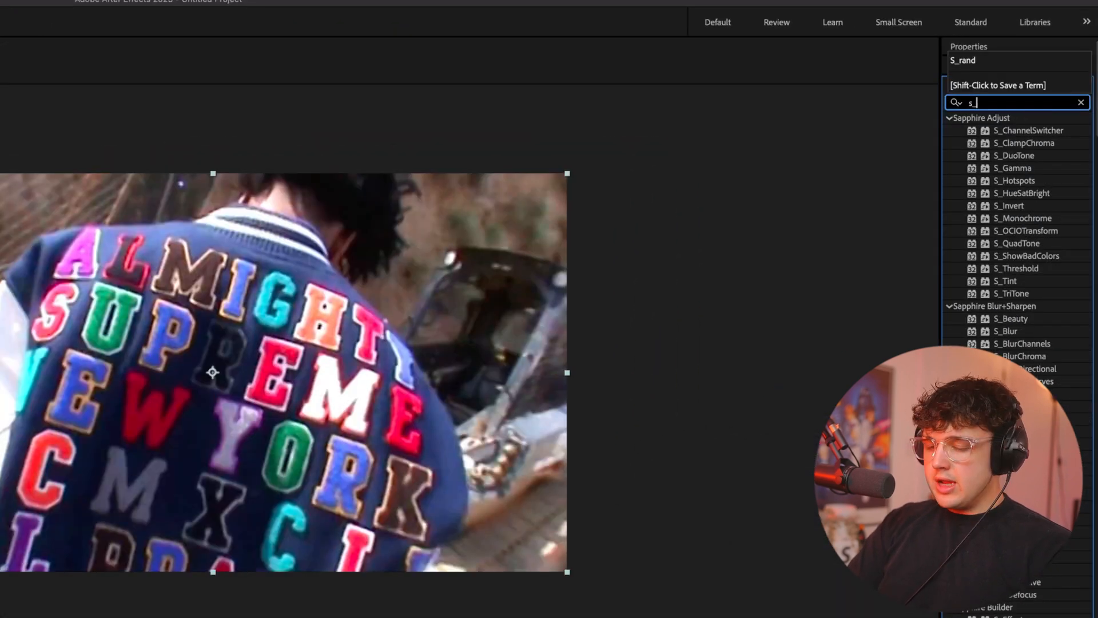
pyautogui.write('a')
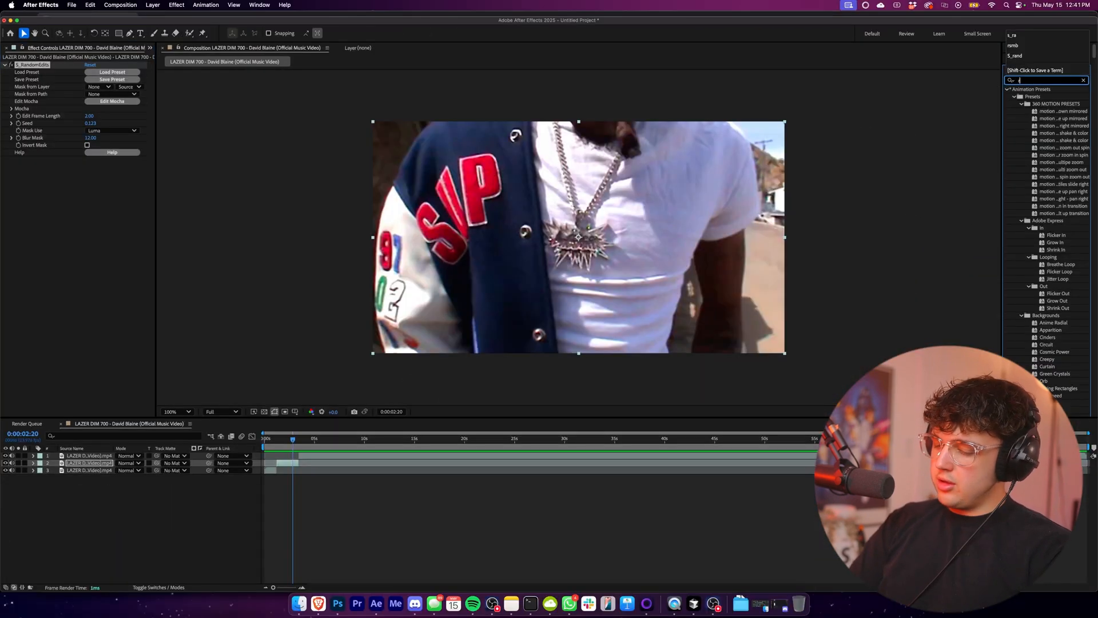
# - Apply RSMB motion blur to the segment with Blur Amount 0.50
pyautogui.write('rsmb')
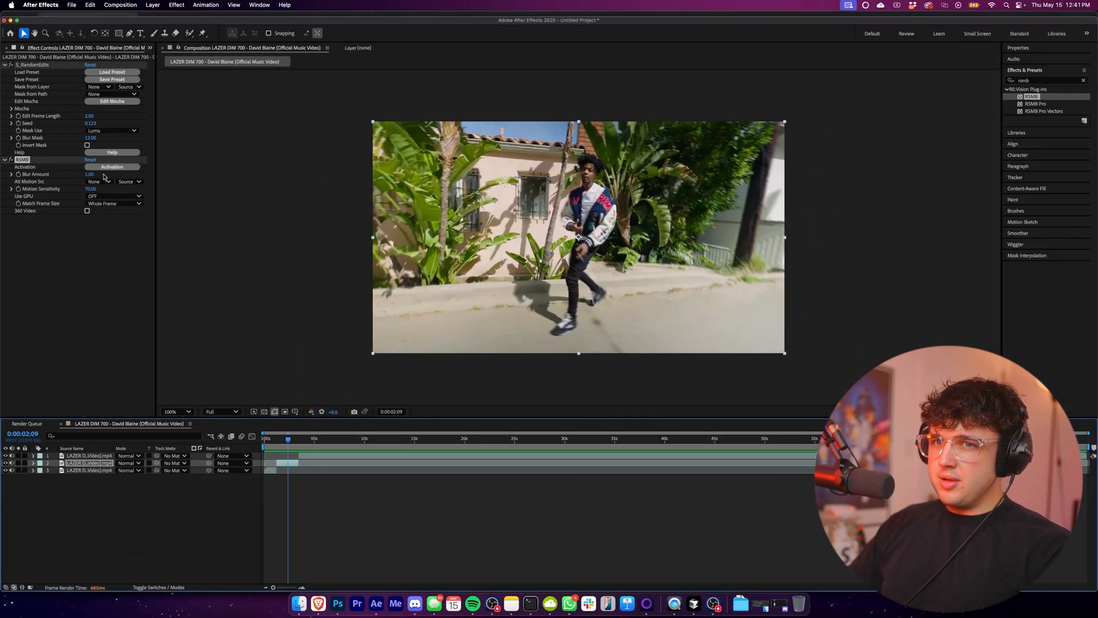
pyautogui.click(89, 174)
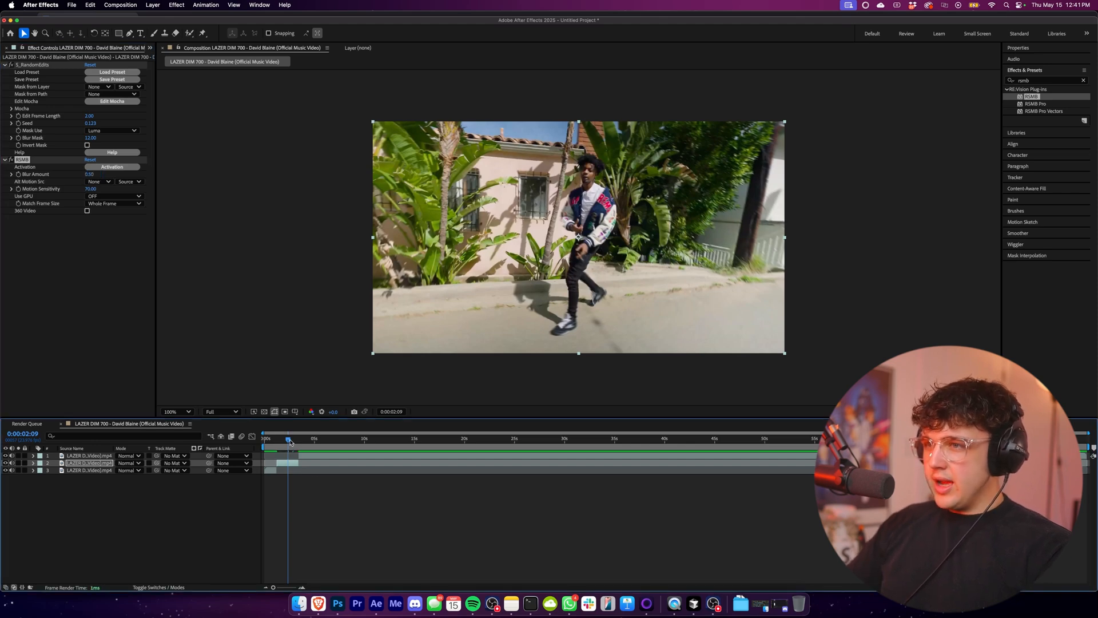
pyautogui.click(288, 438)
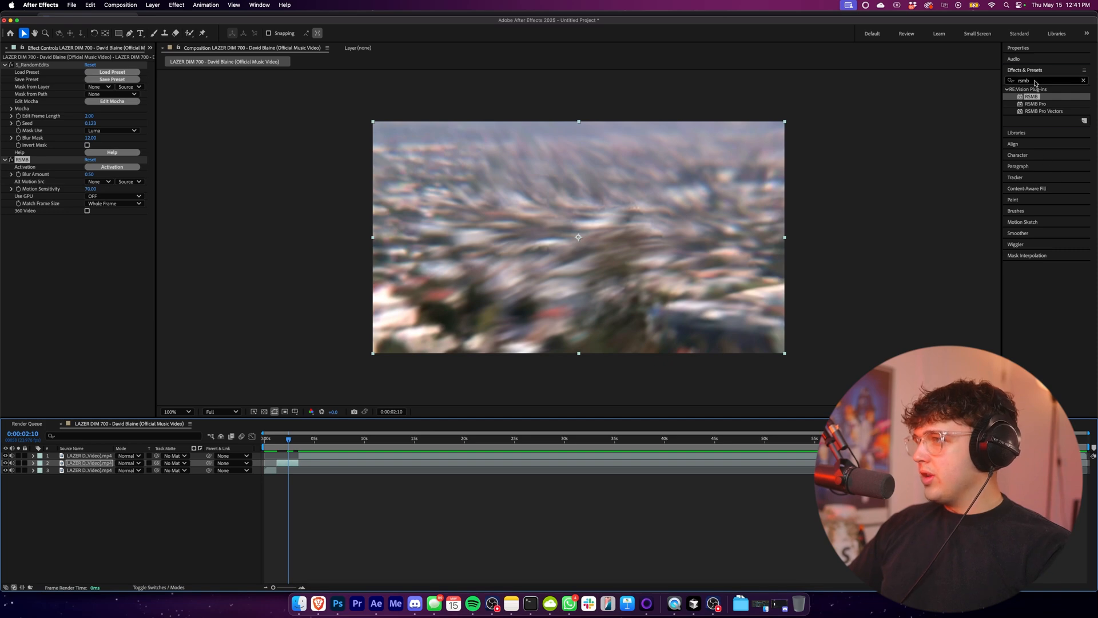
# - Apply Add Grain to the segment with Viewing Mode set to Final Output
pyautogui.write('noise')
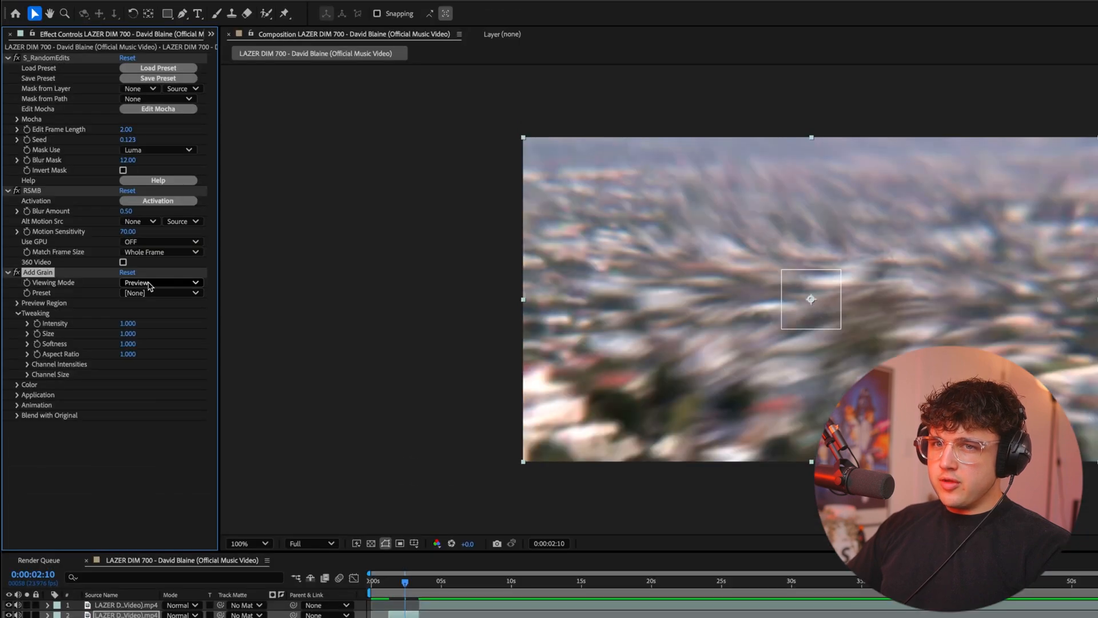
pyautogui.click(161, 282)
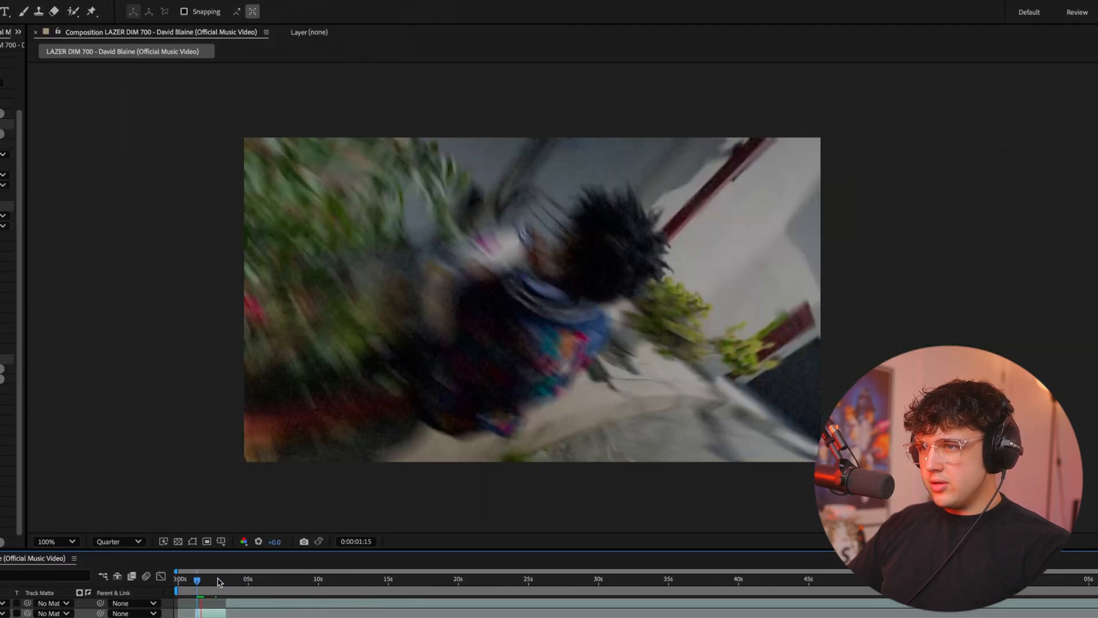
# - Preview the stylized segment on another frame before applying S_Flicker
pyautogui.click(218, 596)
pyautogui.write('glow')
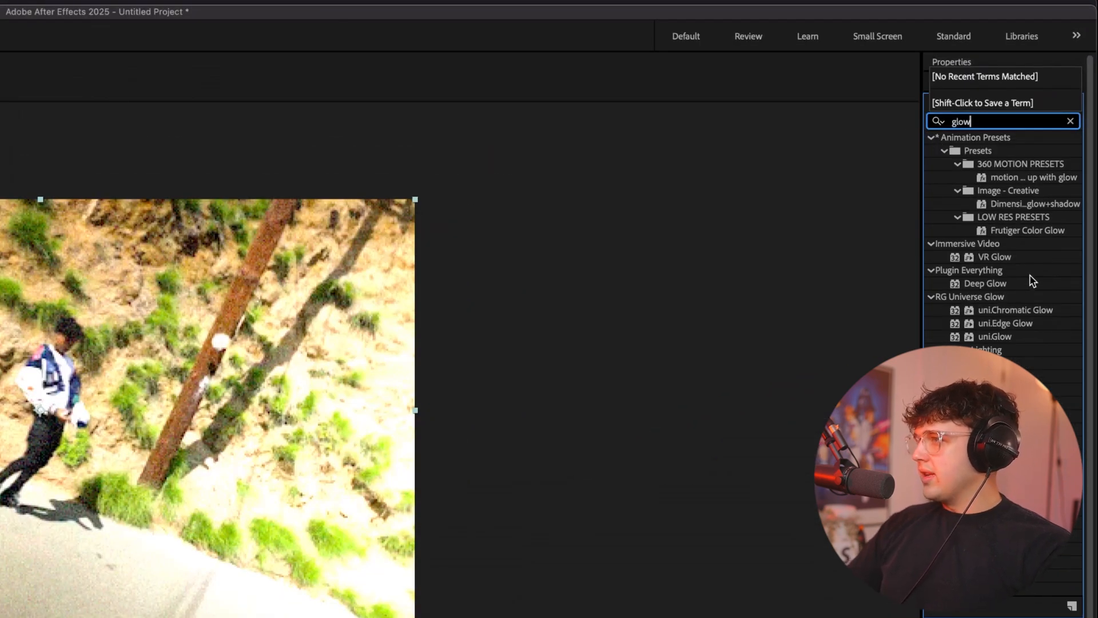
# - Apply Deep Glow to the segment and preview it on an earlier frame
pyautogui.doubleClick(986, 283)
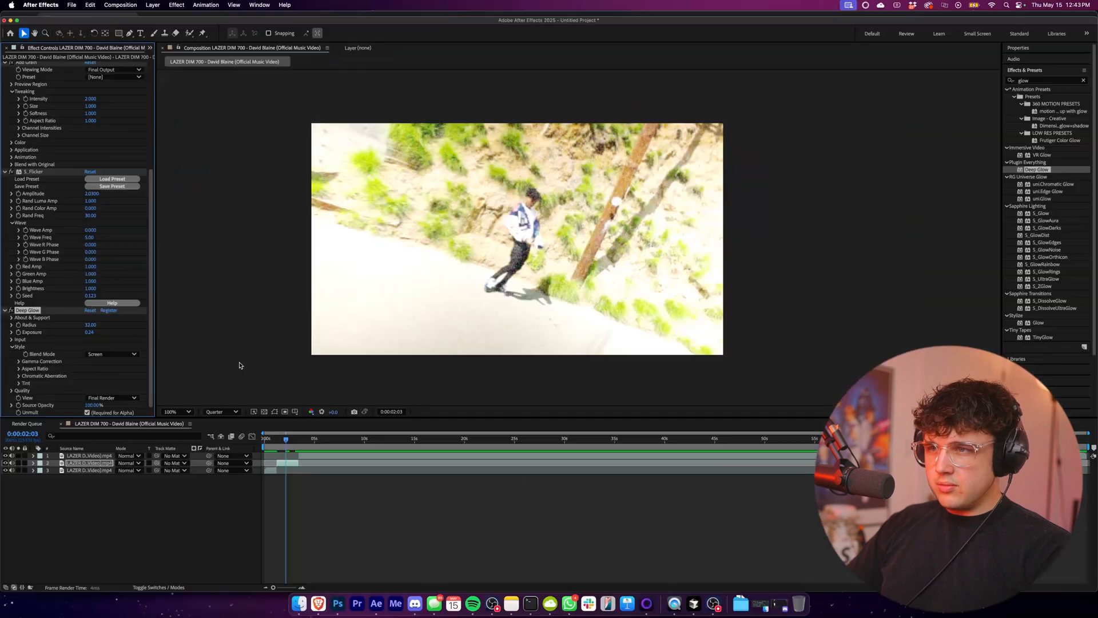
pyautogui.click(286, 439)
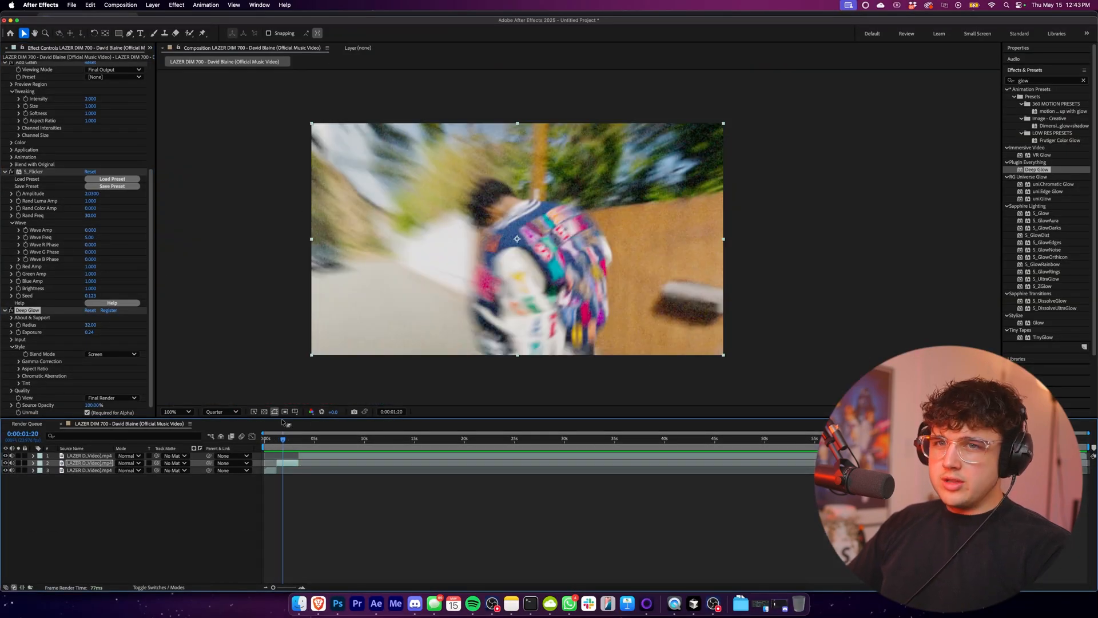
pyautogui.scroll(3)
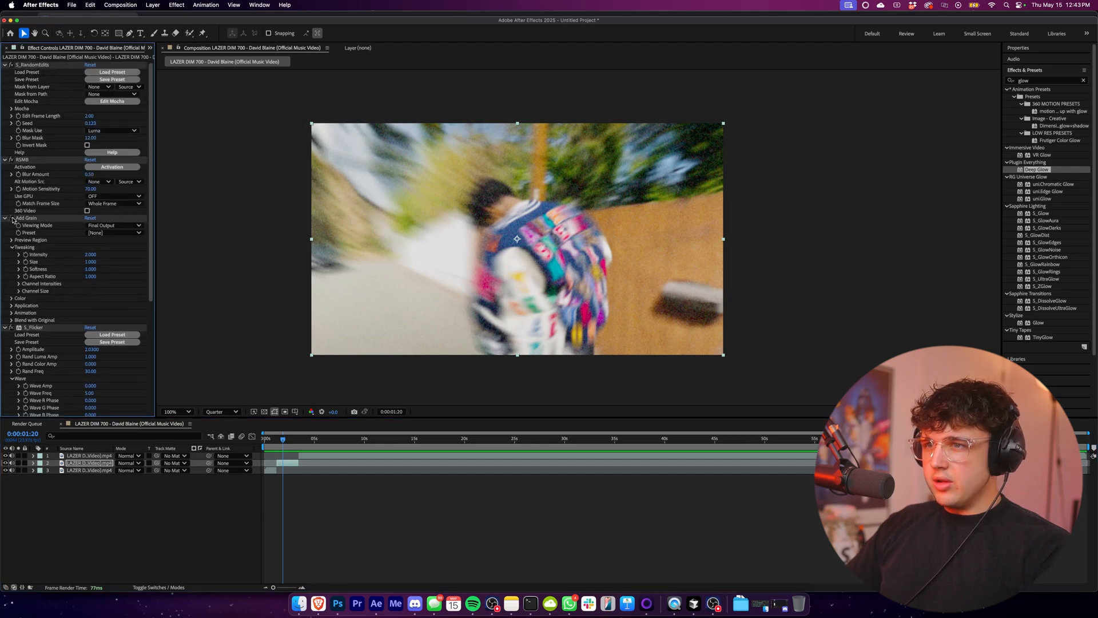